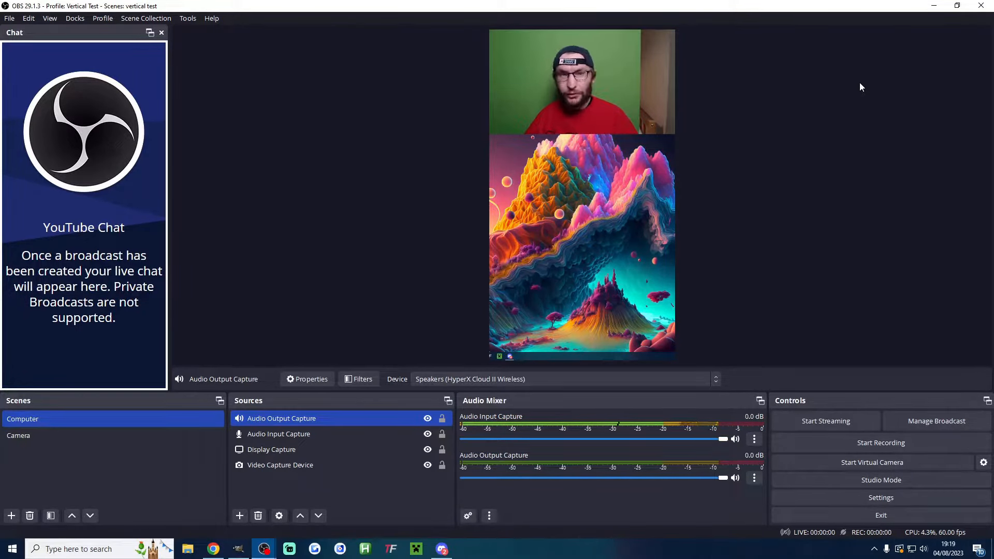
Step: Bring OBS Studio forward with the empty 'testt' scene collection under the Vertical Test profile
left_click(214, 548)
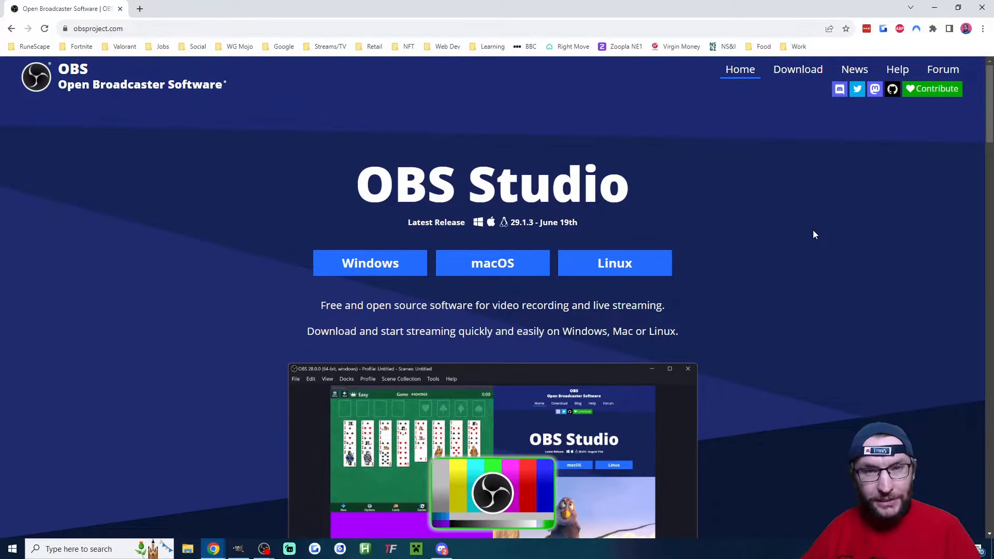
left_click(262, 549)
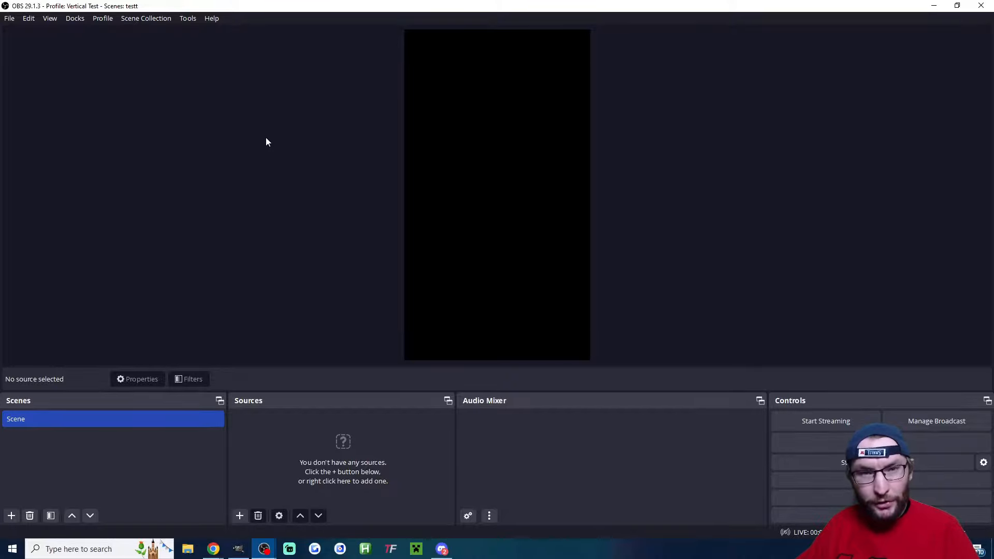
mouse_move(106, 29)
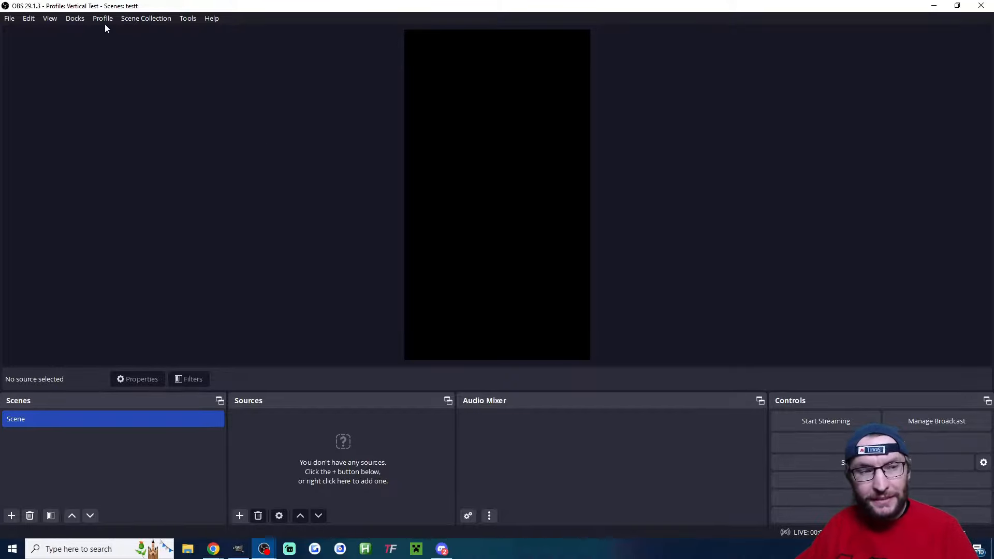
Step: Create a new profile named 'Shorts Stream' with the auto-configuration wizard checked
left_click(103, 17)
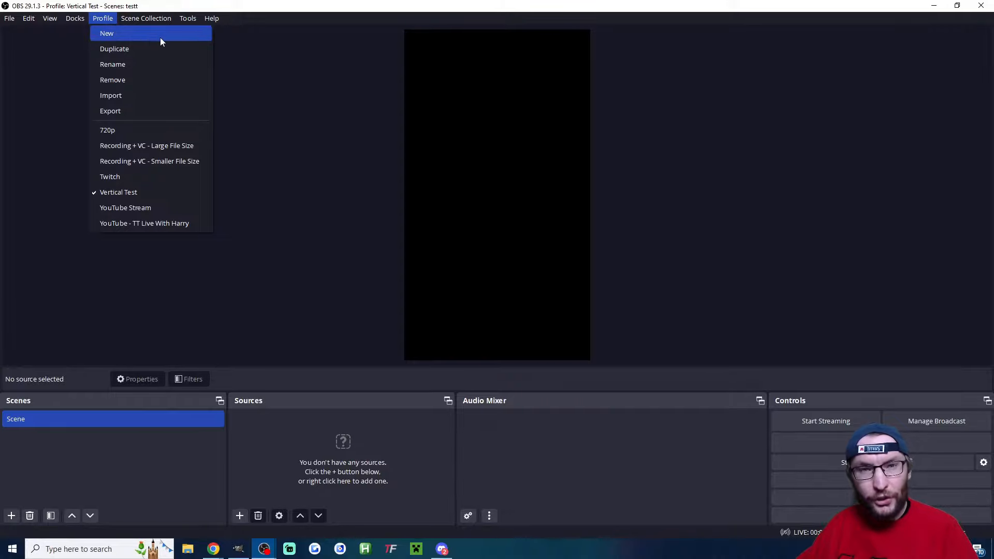
left_click(107, 33)
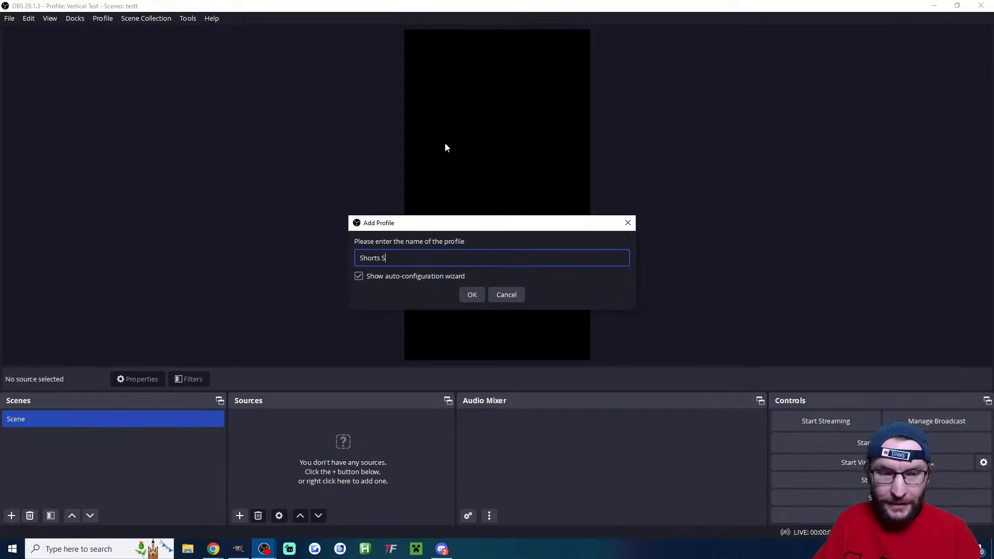
type("tream")
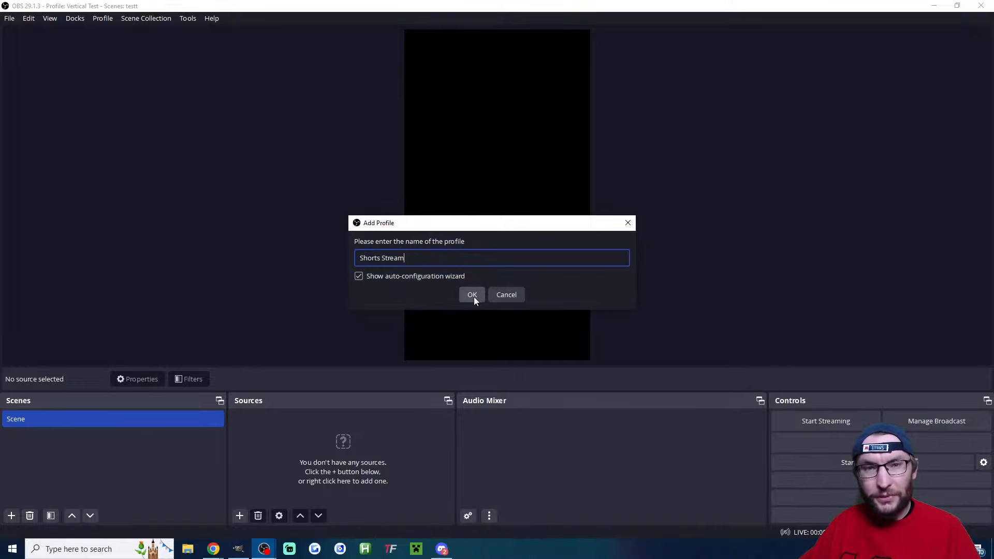
Step: Run the wizard for streaming with YouTube - RTMPS as service and a 6000 video bitrate
left_click(472, 294)
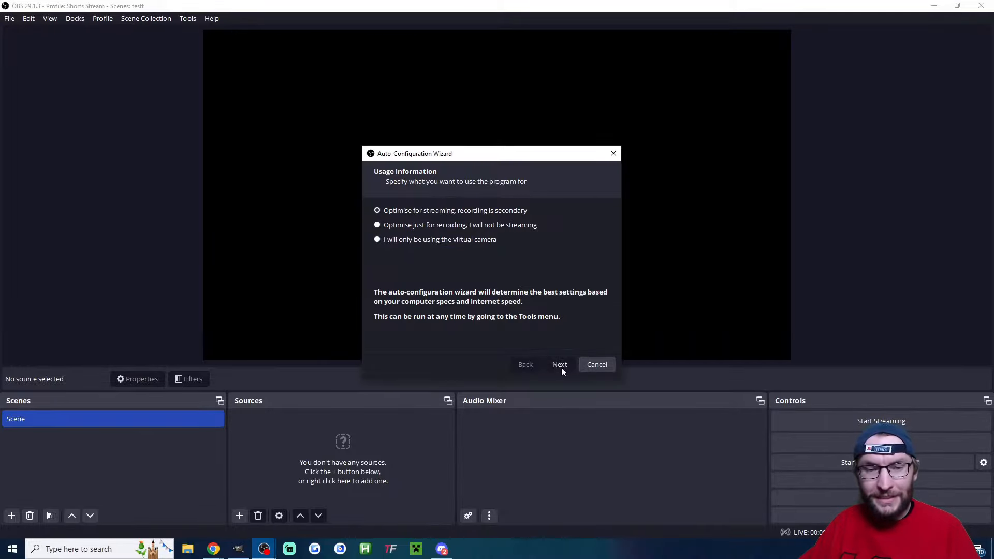
left_click(559, 365)
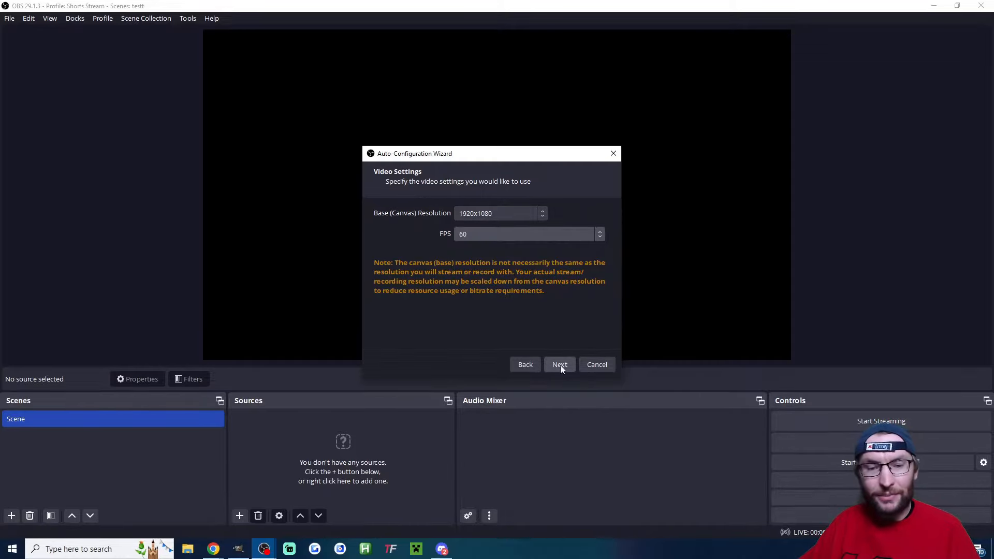
left_click(559, 364)
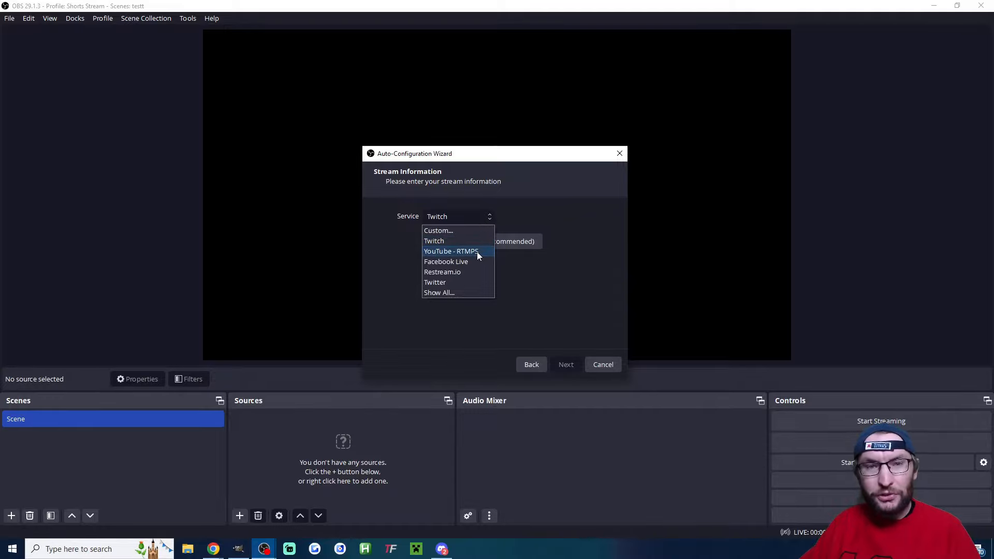
left_click(451, 251)
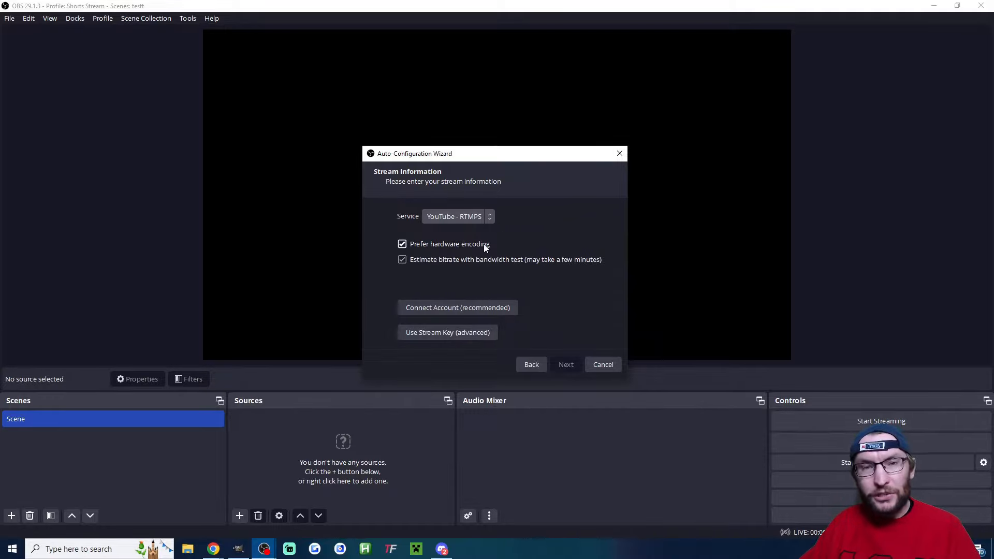
mouse_move(485, 248)
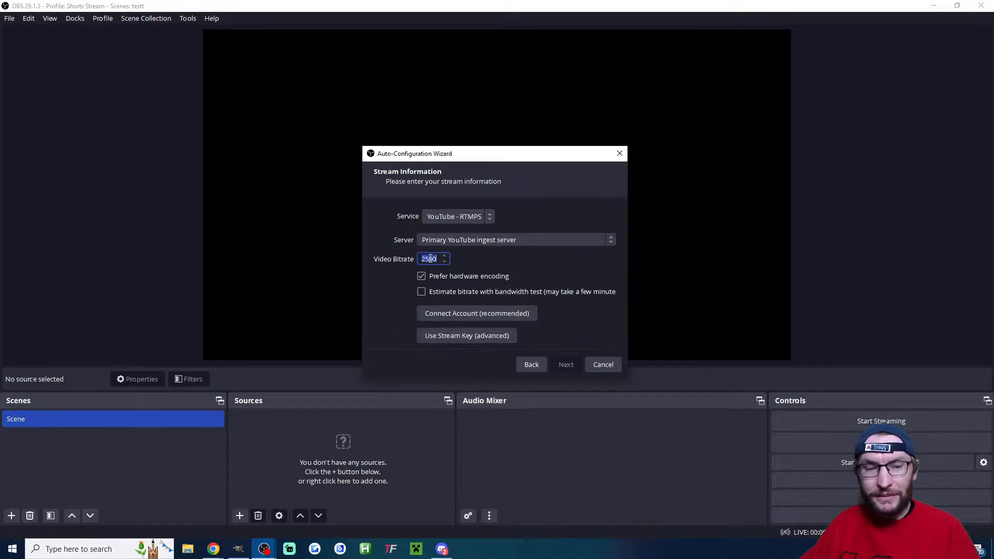
type("6000")
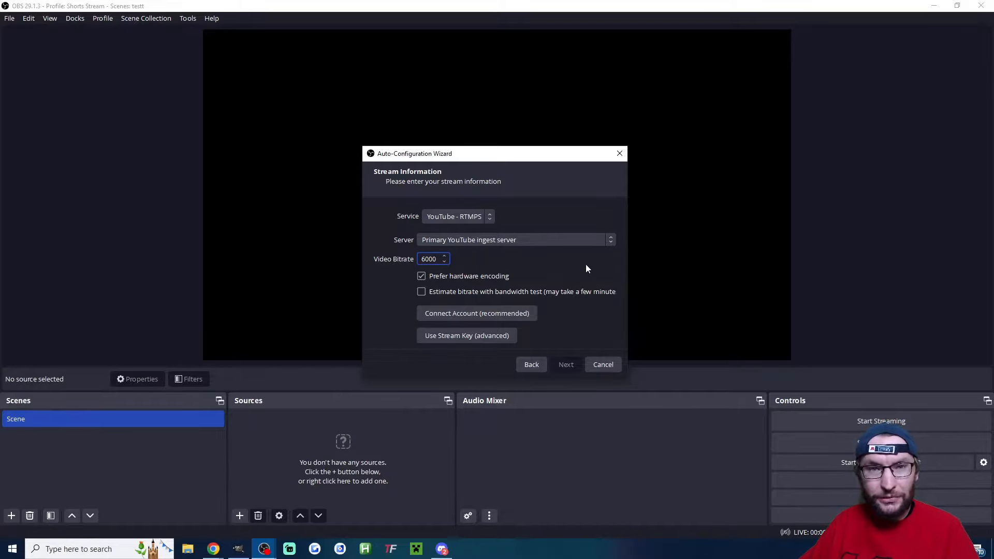
mouse_move(532, 320)
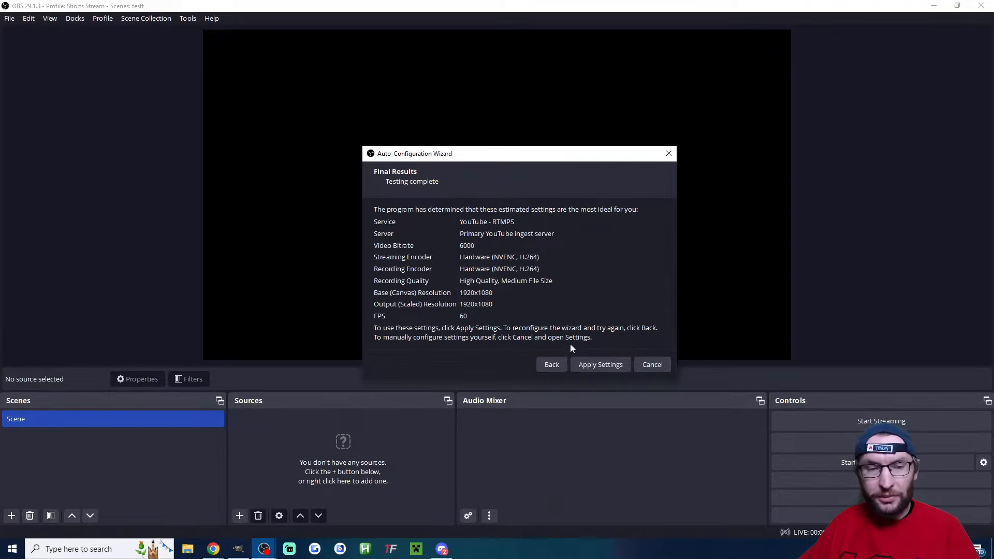
mouse_move(599, 365)
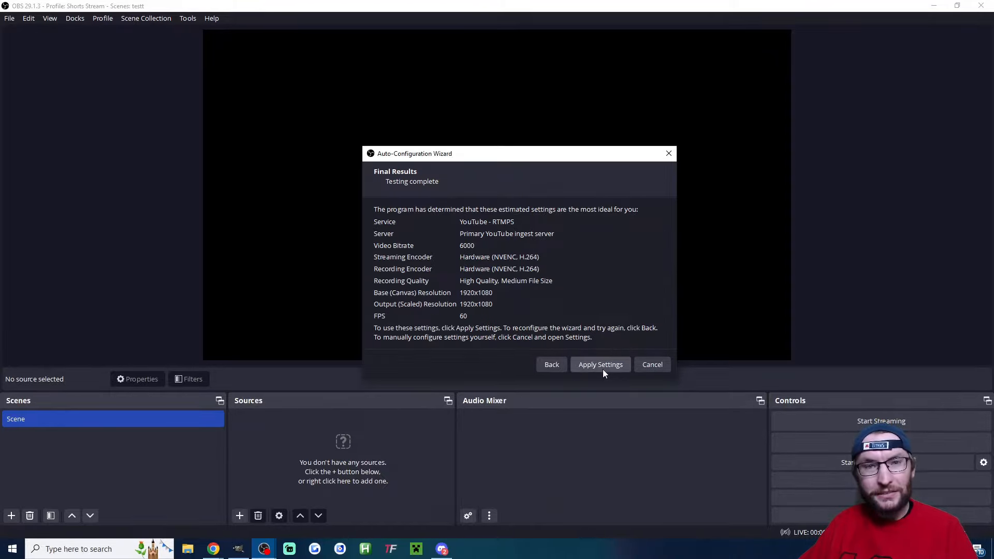
Step: Apply the wizard's recommended settings, adding the YouTube Chat dock
left_click(600, 363)
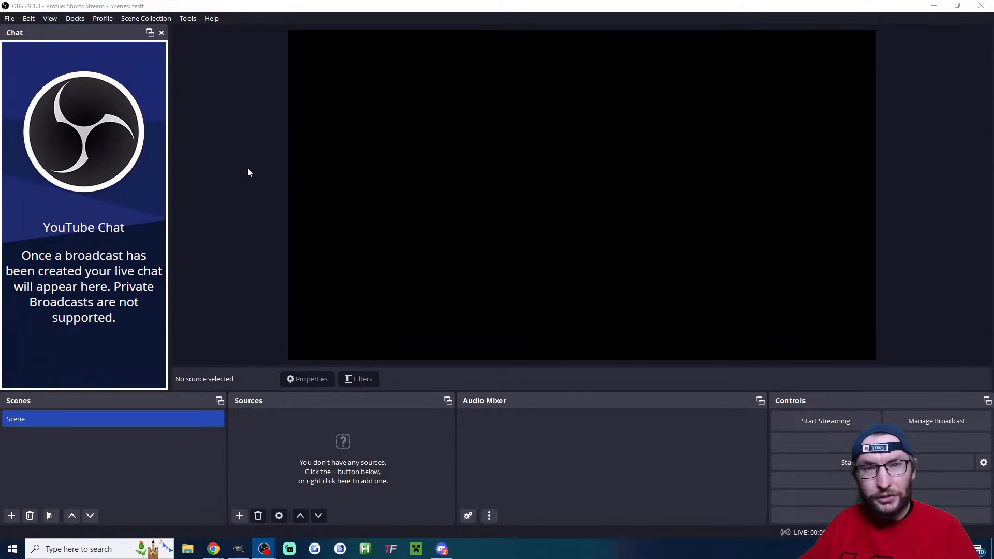
mouse_move(898, 283)
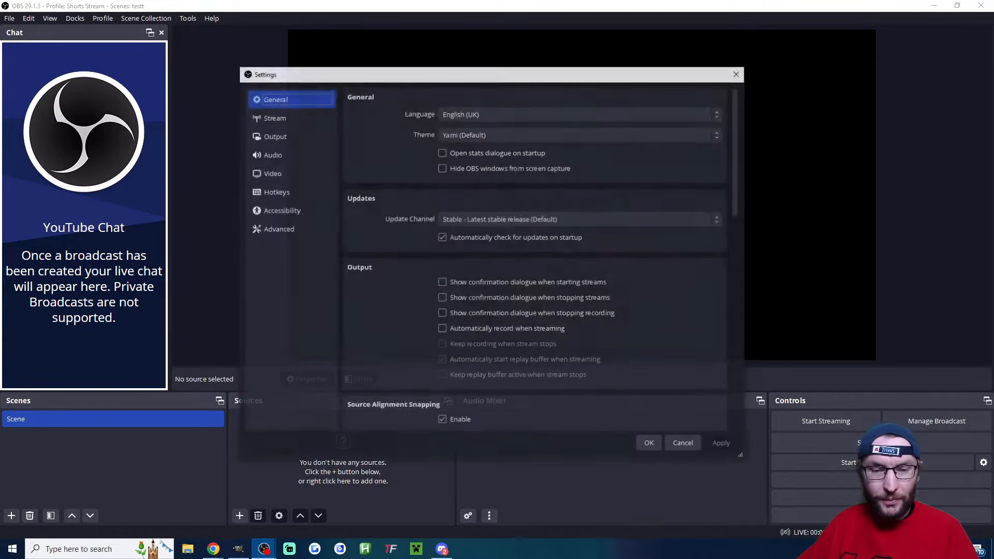
Step: Set base and output resolution to vertical 1080x1920 in the Video settings
left_click(273, 173)
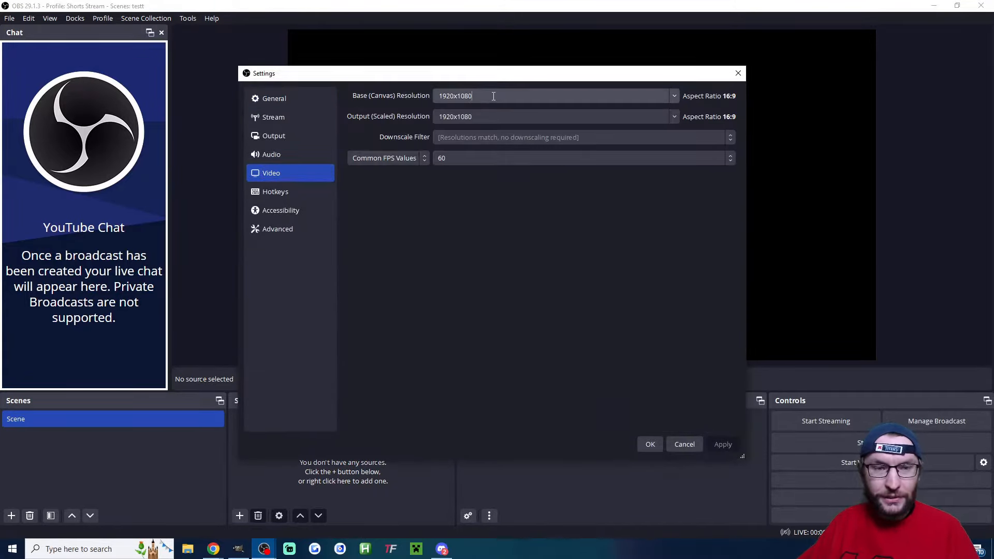
type("1080x1920")
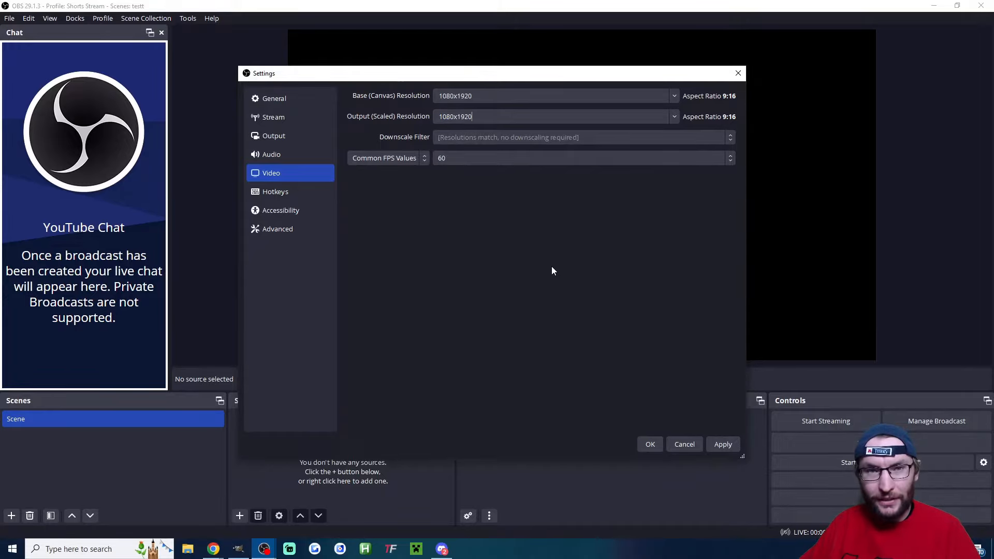
left_click(270, 154)
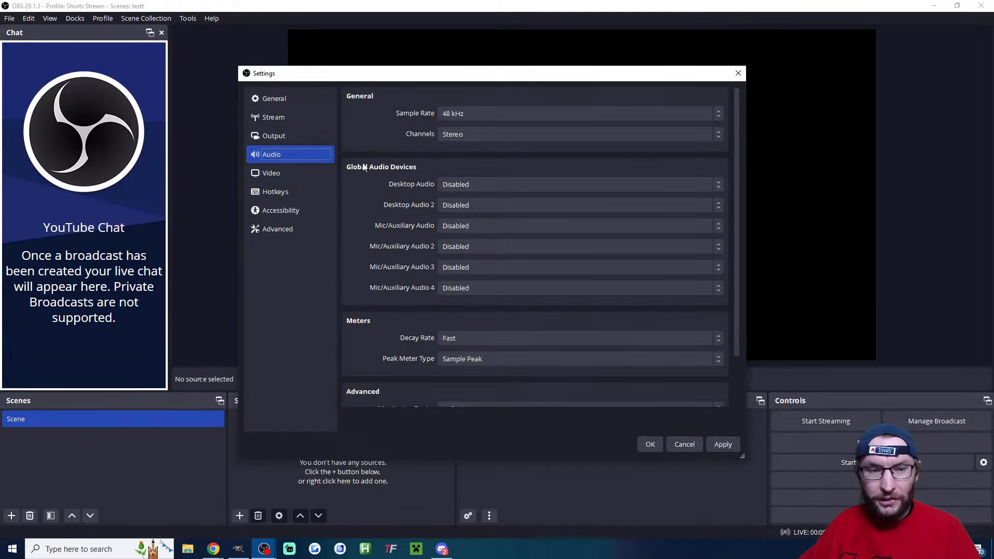
Step: Assign HyperX Cloud II Wireless speakers as desktop audio and HyperX Quadcast as the mic, then save
left_click(577, 185)
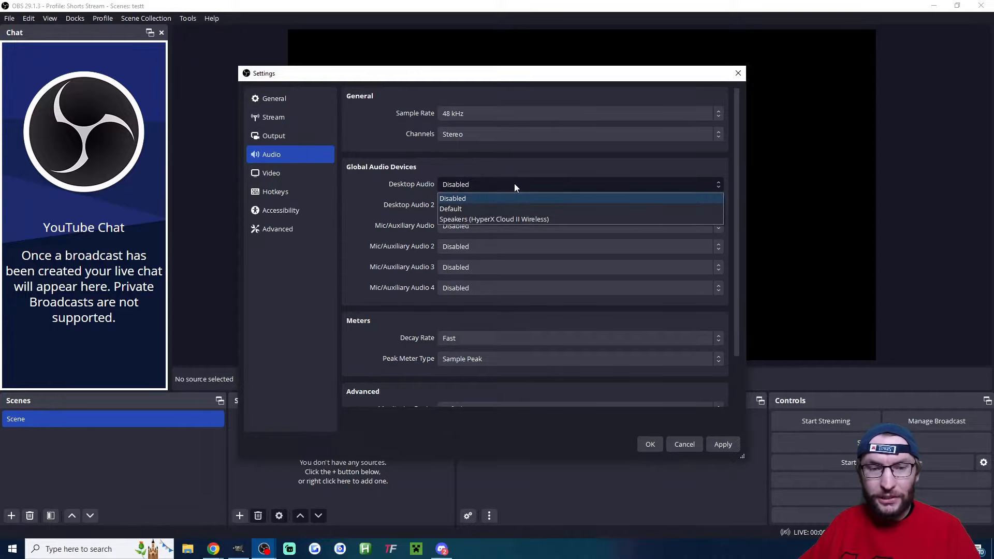
mouse_move(513, 208)
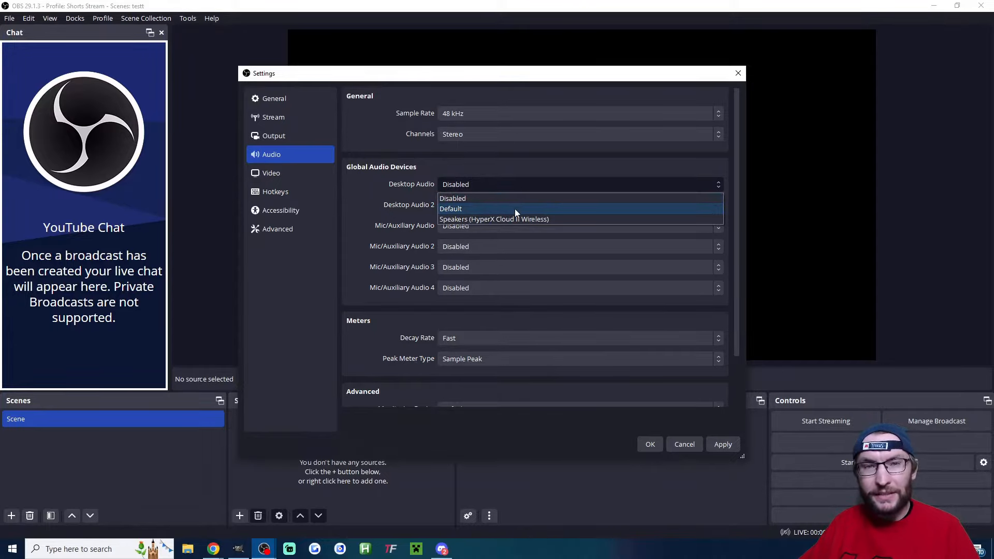
left_click(494, 218)
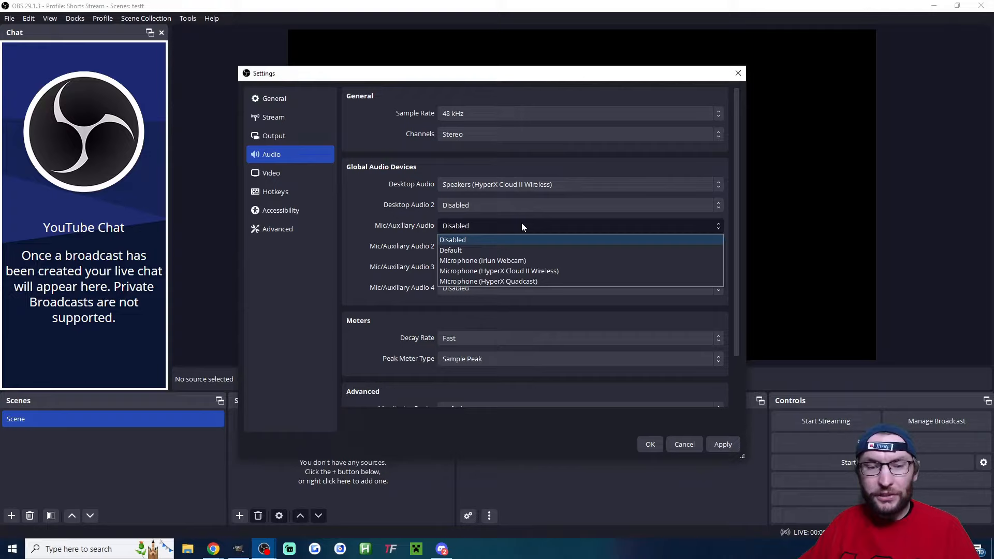
left_click(488, 281)
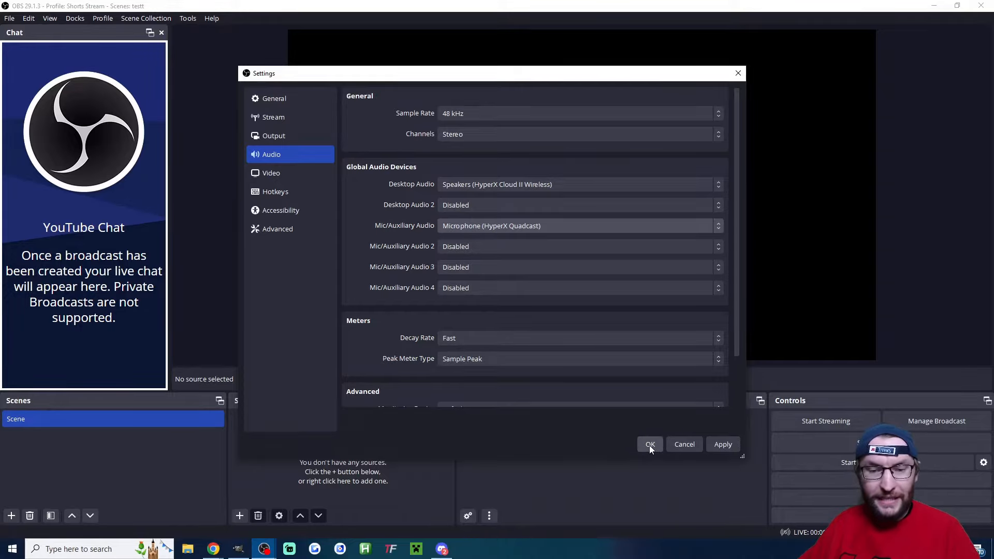
left_click(649, 445)
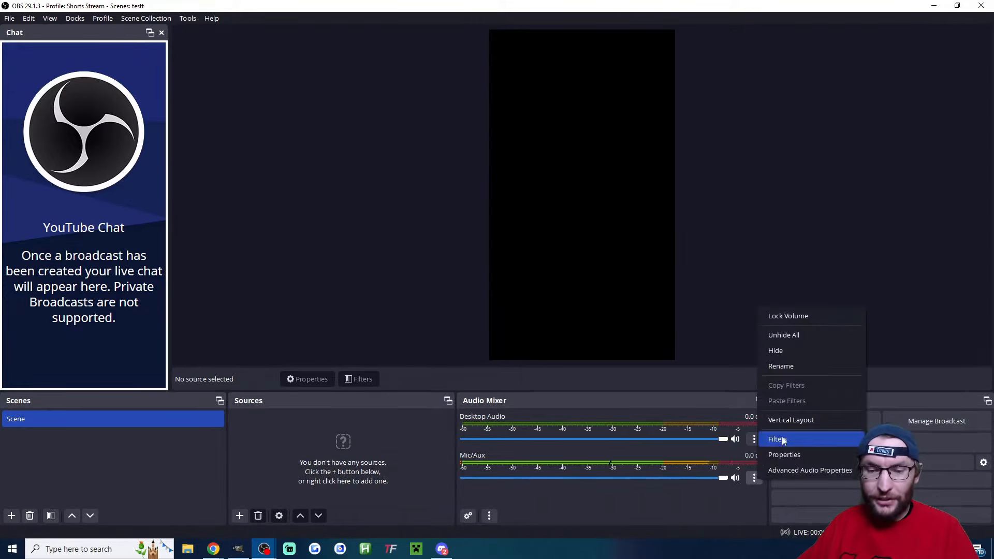
Step: Add a Noise Suppression filter using the RNNoise method to the Mic/Aux input
left_click(775, 439)
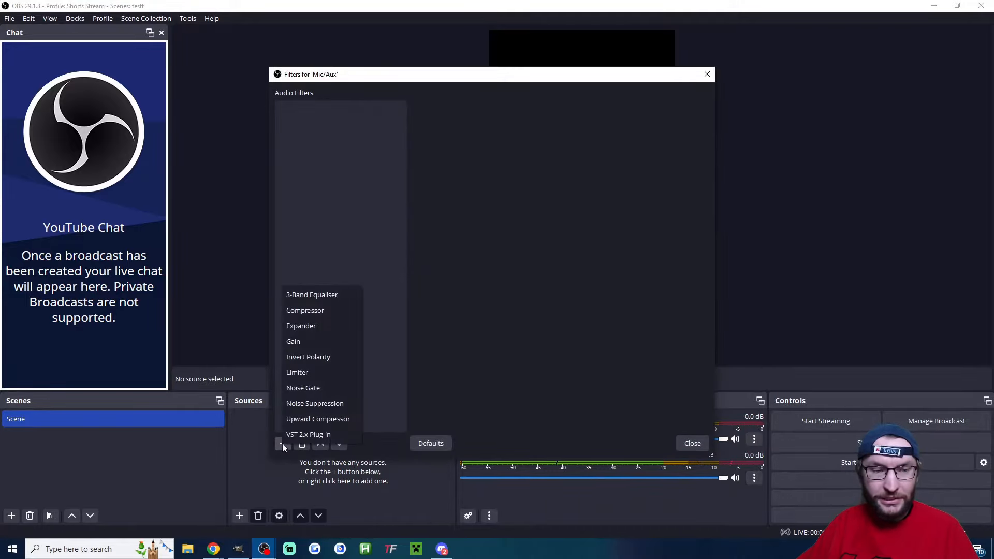
left_click(315, 403)
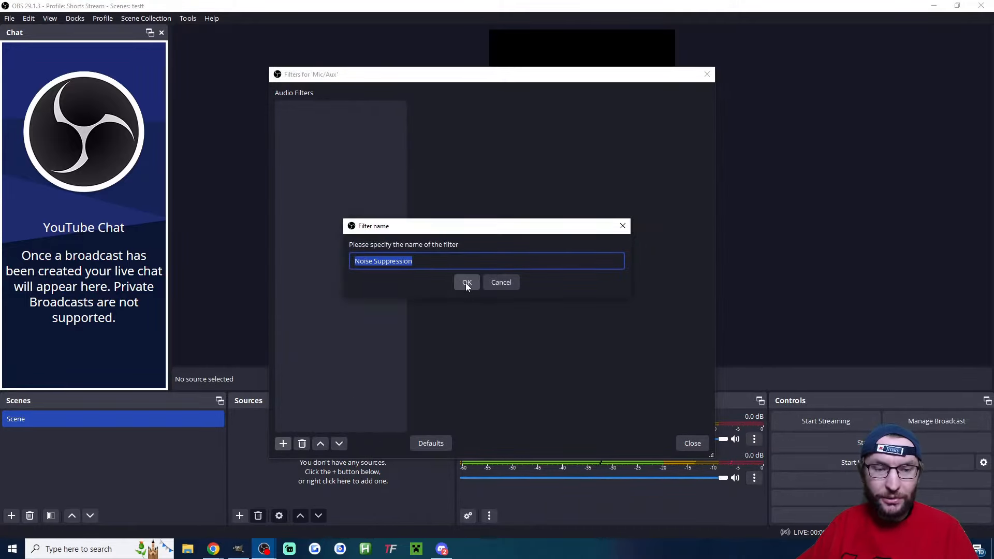
left_click(467, 282)
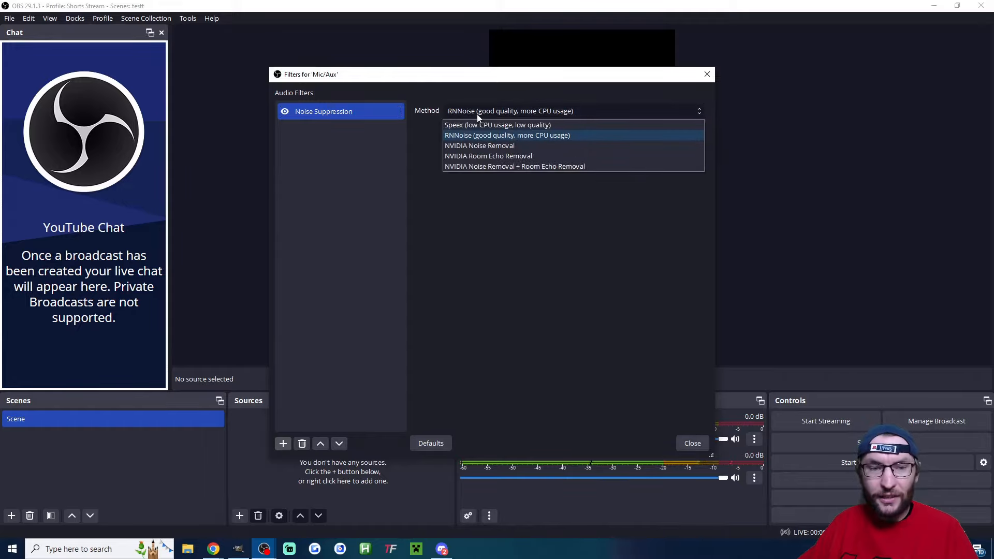
left_click(507, 135)
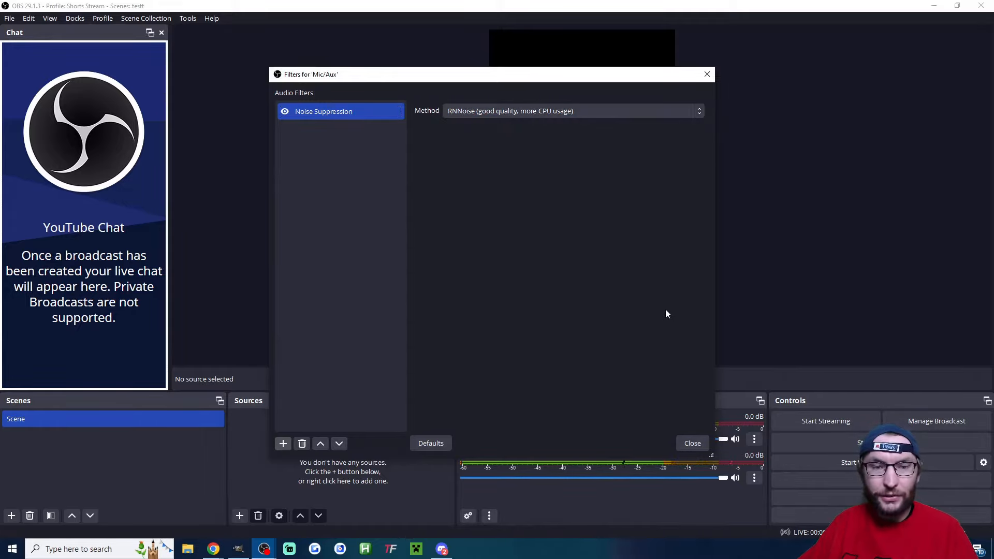
left_click(691, 443)
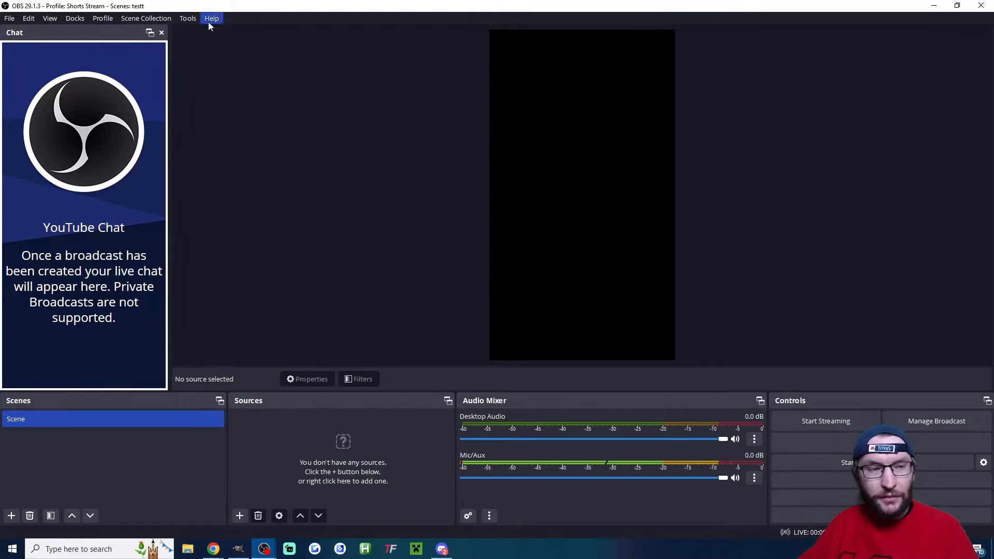
Step: Rename the scene to Computer, add a second scene named Camera, and return to Computer
left_click(146, 18)
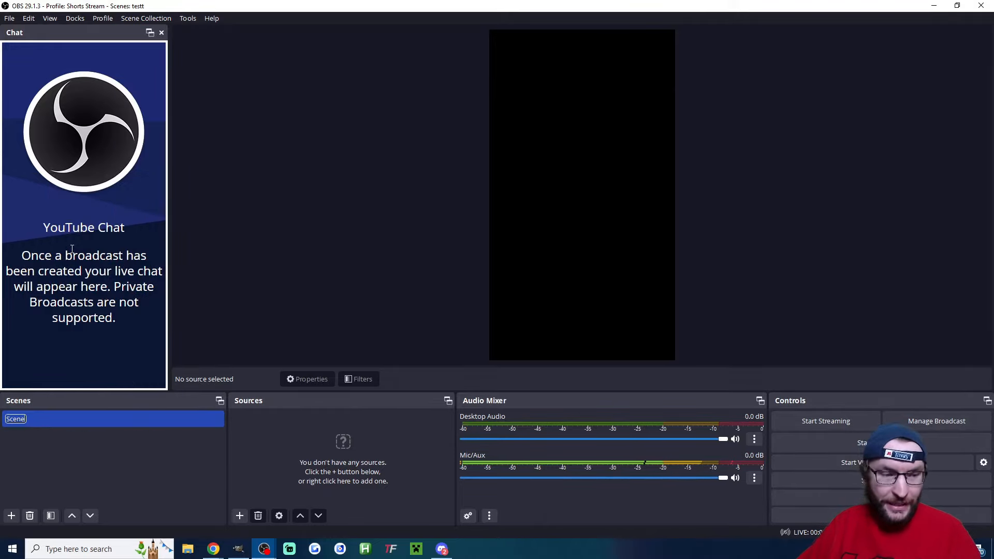
type("Computer1")
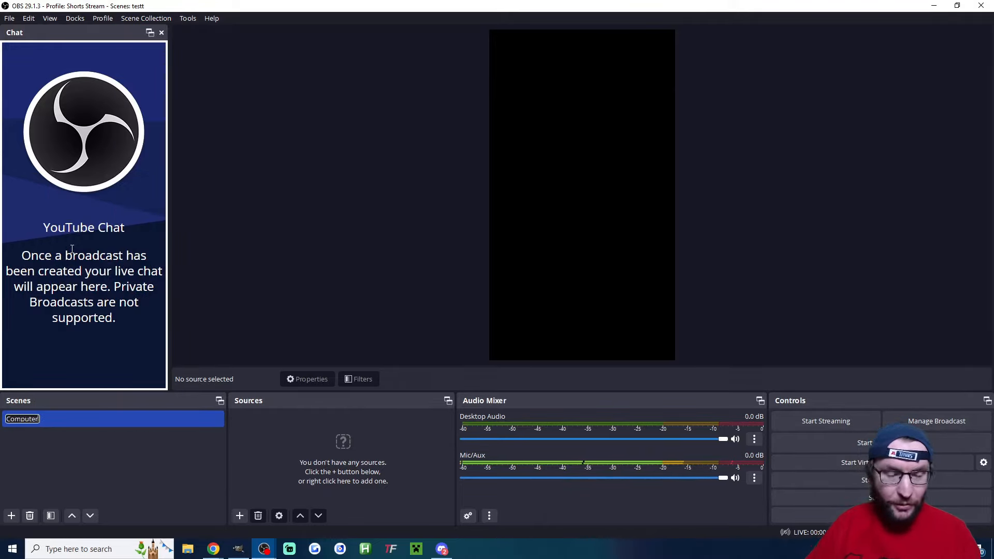
left_click(11, 516)
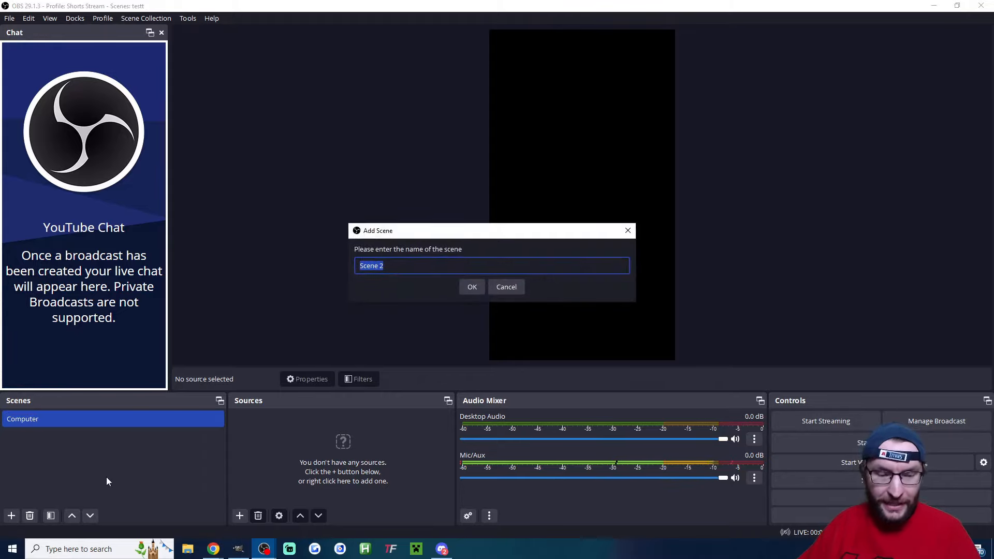
left_click(472, 286)
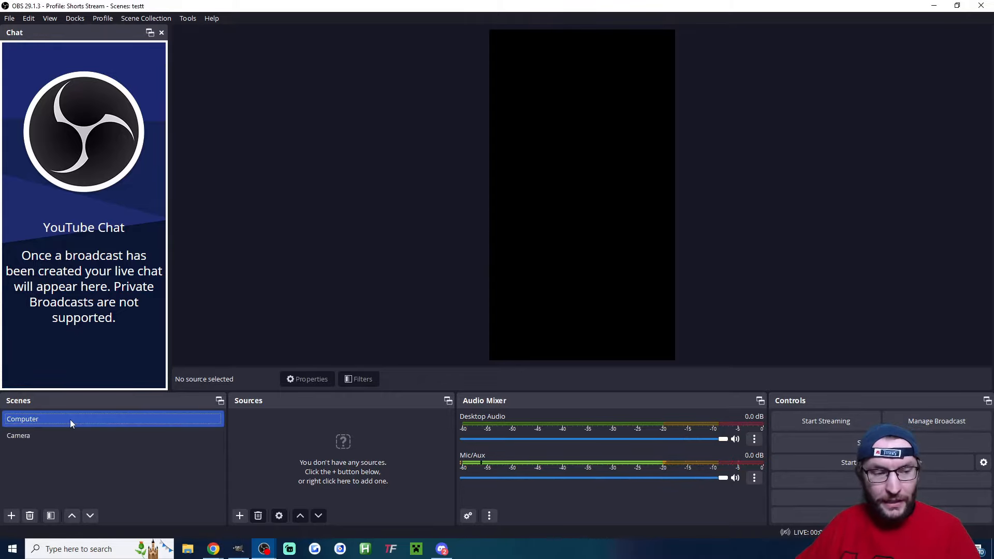
left_click(239, 515)
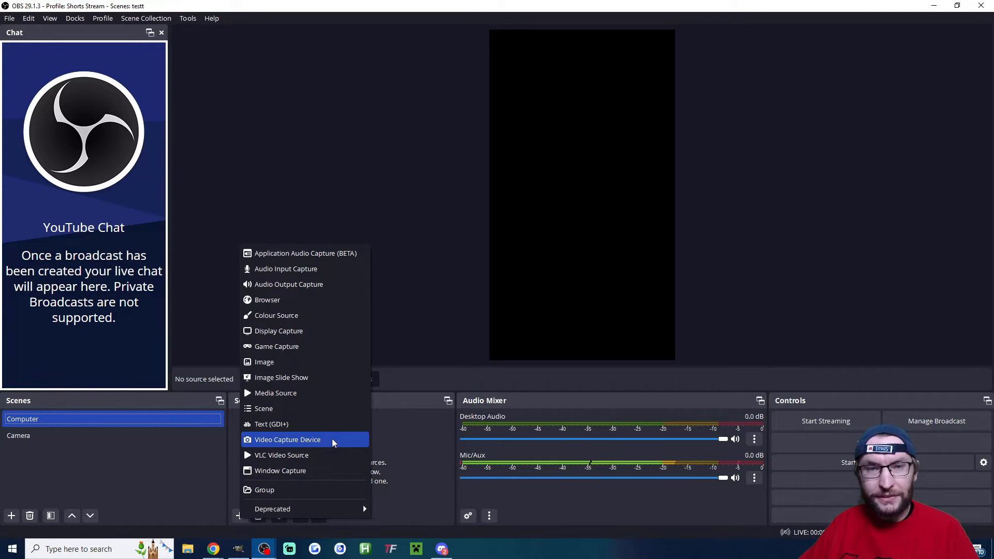
Step: Add a Video Capture Device webcam source at custom 1920x1080 resolution and 60 FPS
left_click(287, 439)
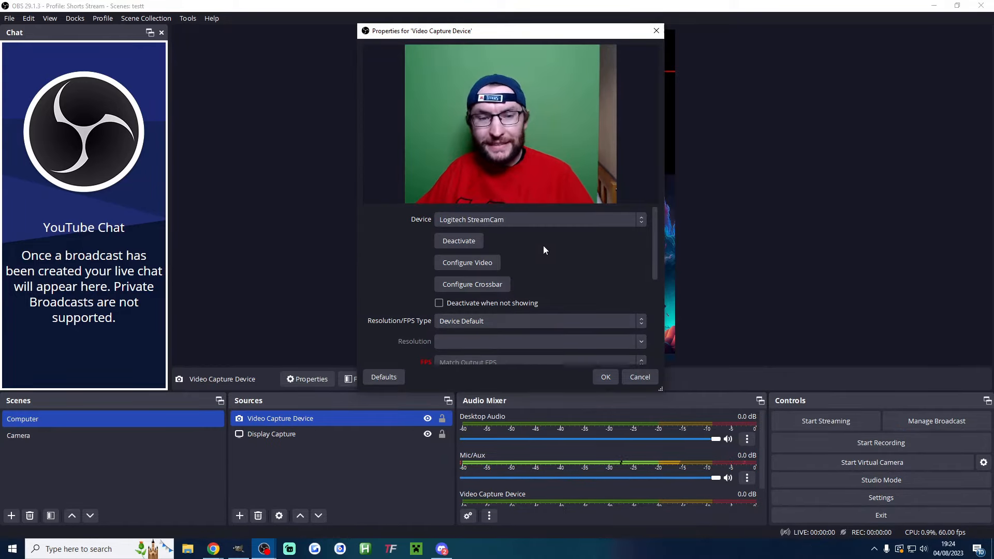
mouse_move(452, 349)
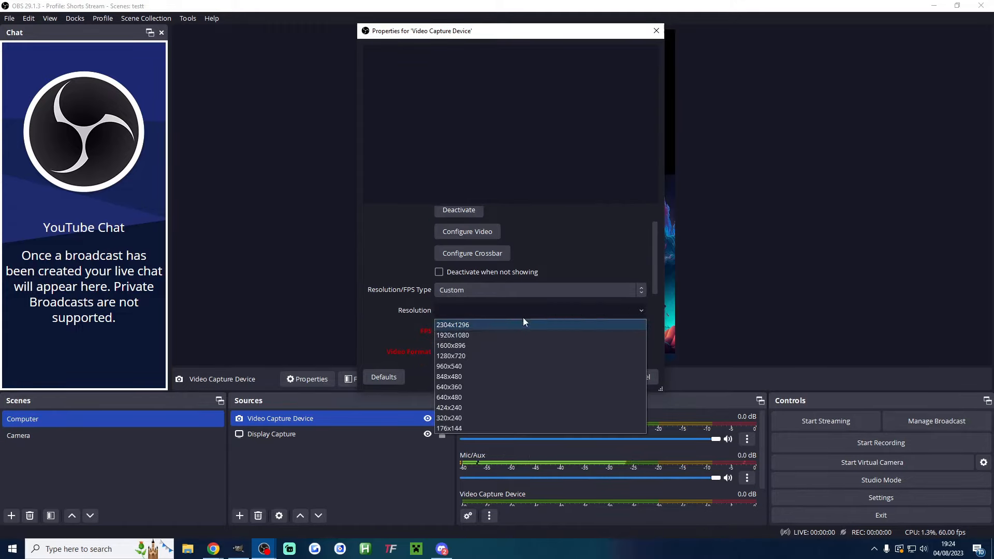
left_click(453, 334)
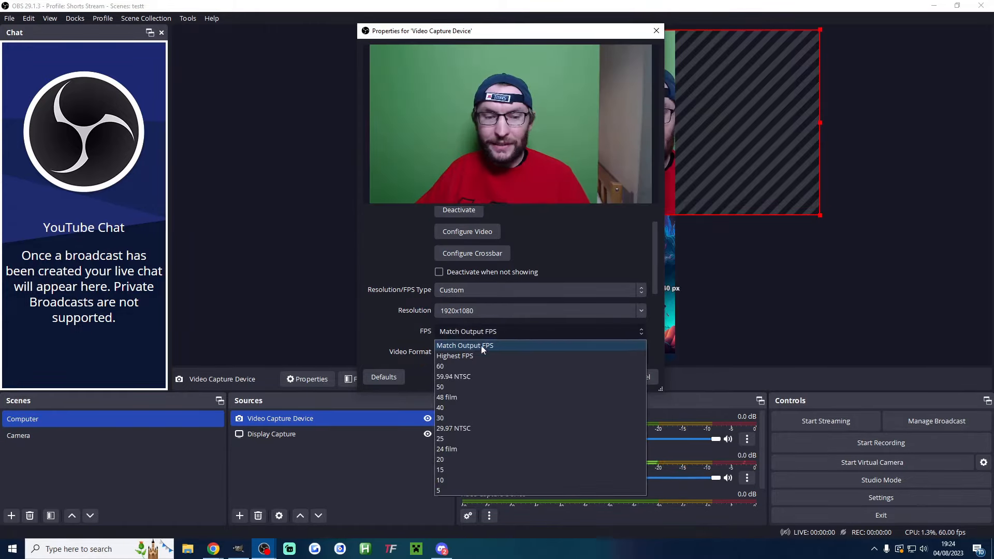
left_click(440, 367)
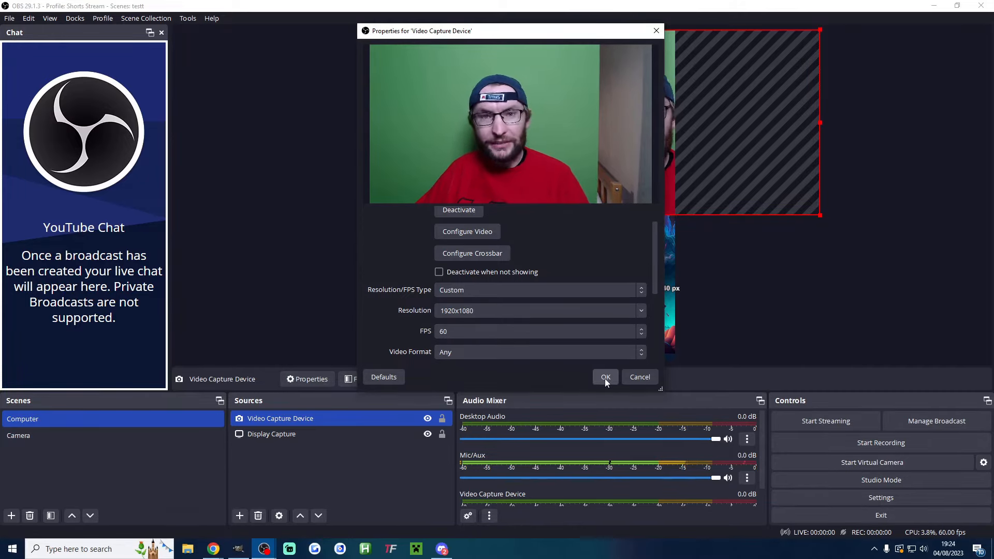
left_click(605, 377)
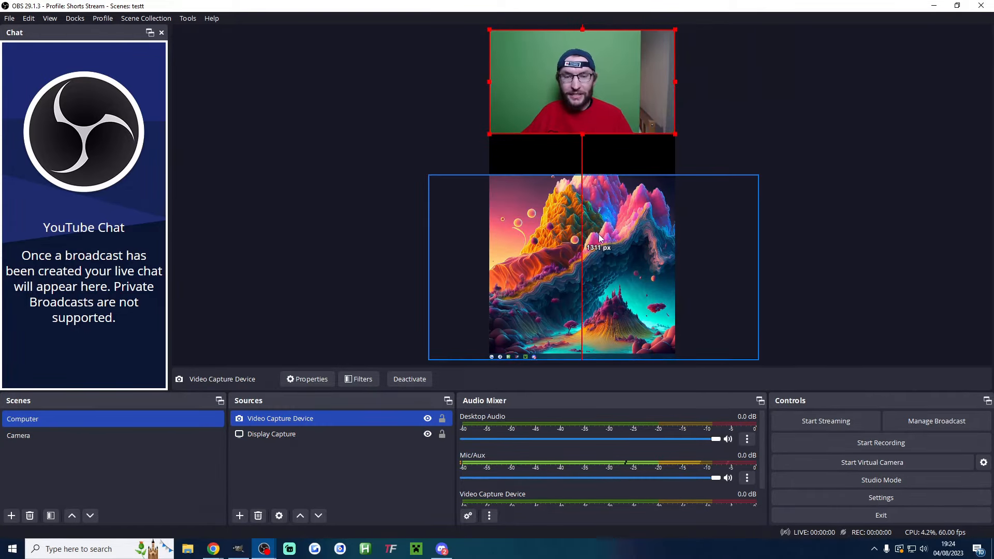
Step: Position the display capture below the webcam in Computer, then switch to the Camera scene
left_click(272, 434)
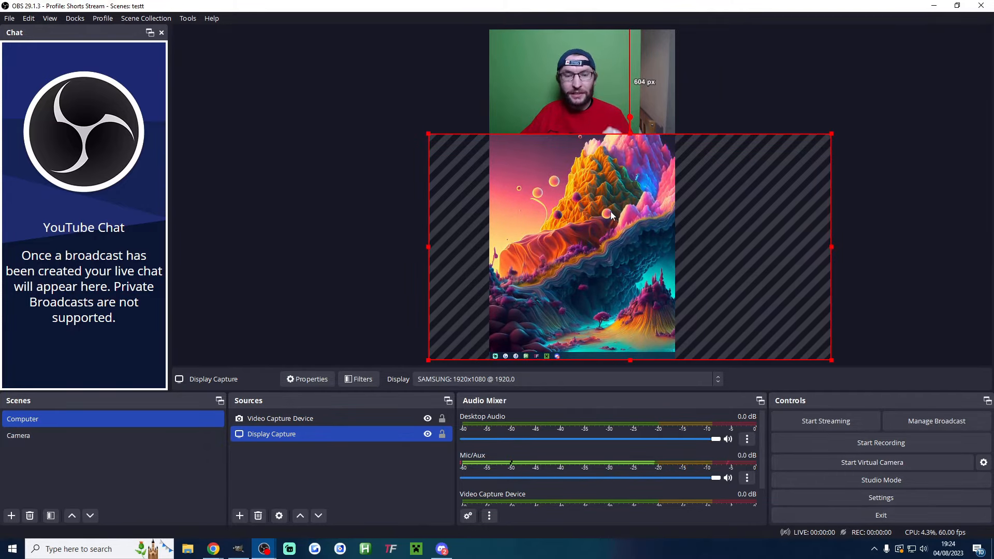
right_click(611, 216)
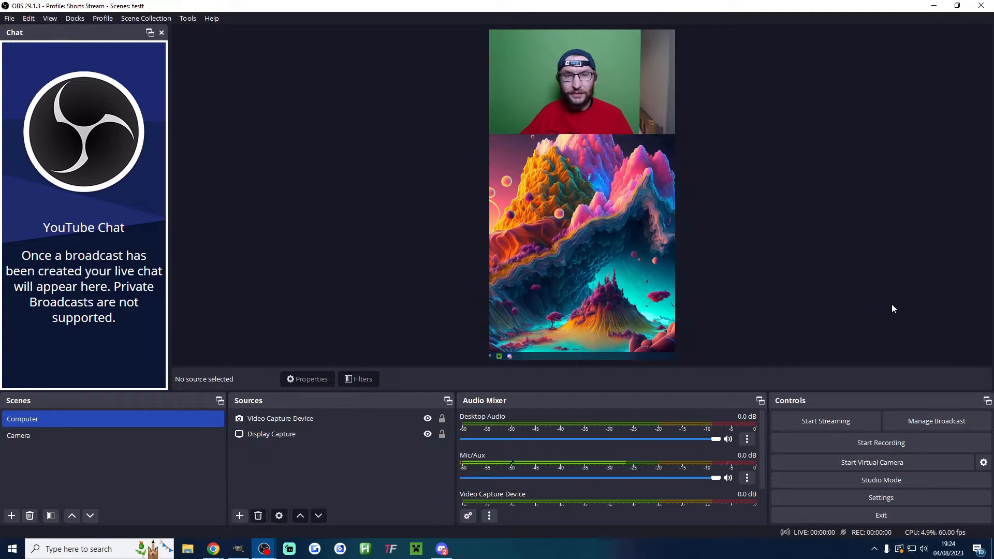
left_click(18, 436)
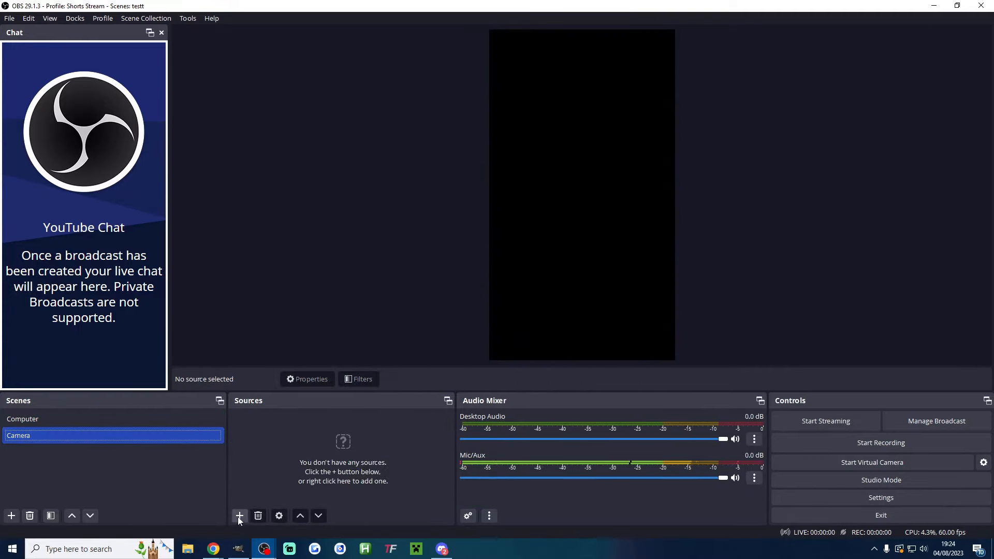
Step: Add the existing Video Capture Device to the Camera scene and fit it to the screen
left_click(239, 516)
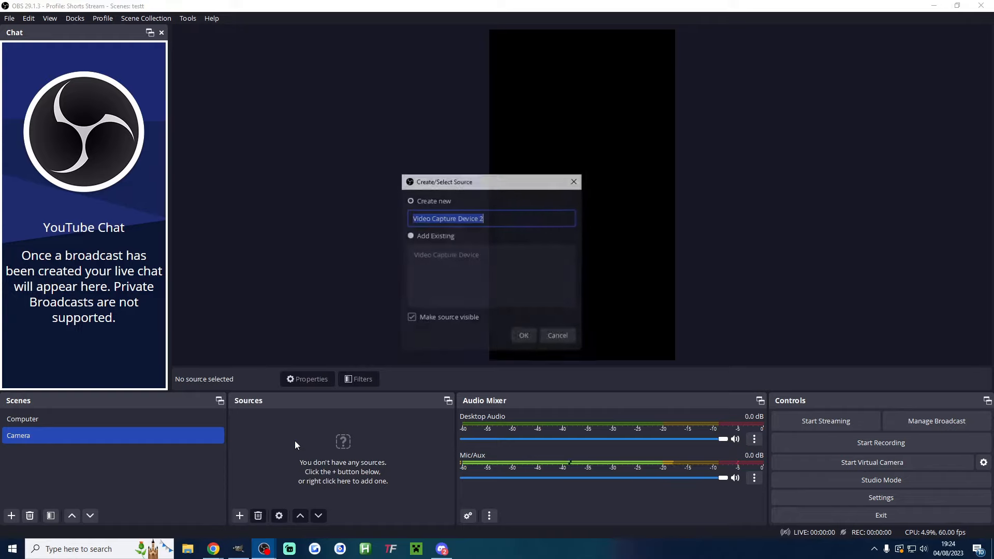
left_click(410, 236)
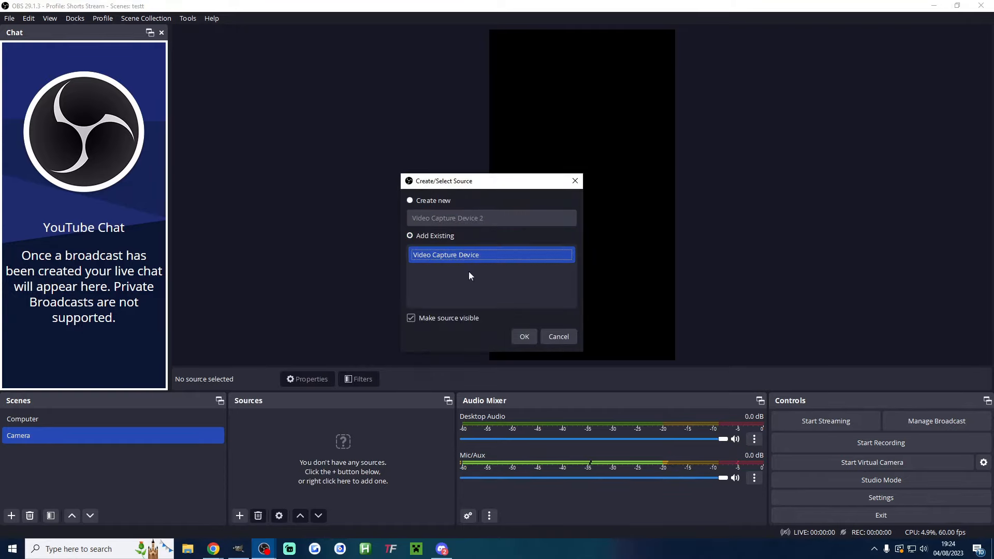
left_click(523, 337)
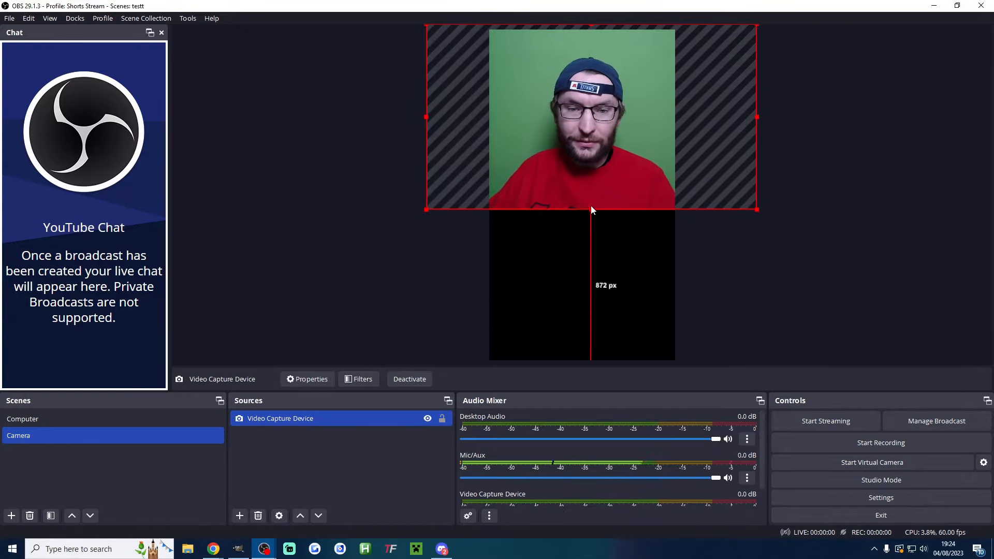
right_click(592, 211)
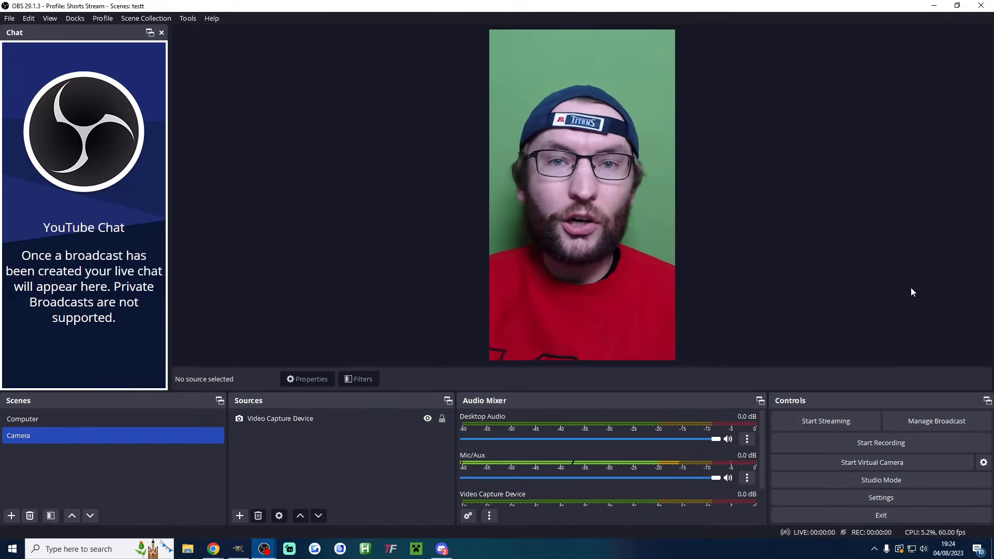
Step: Return to the Computer scene and bring up the YouTube Manage Broadcast dialog
left_click(22, 418)
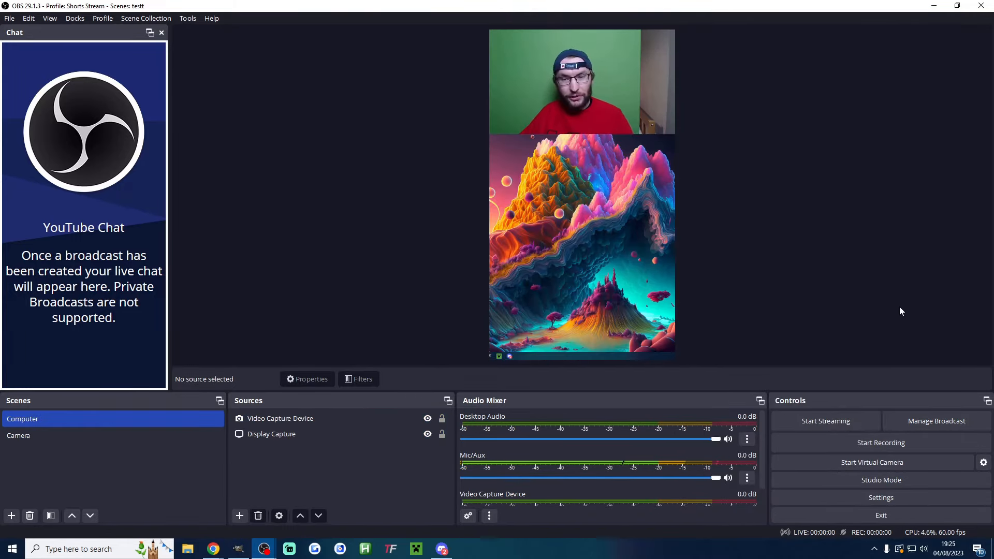
left_click(936, 422)
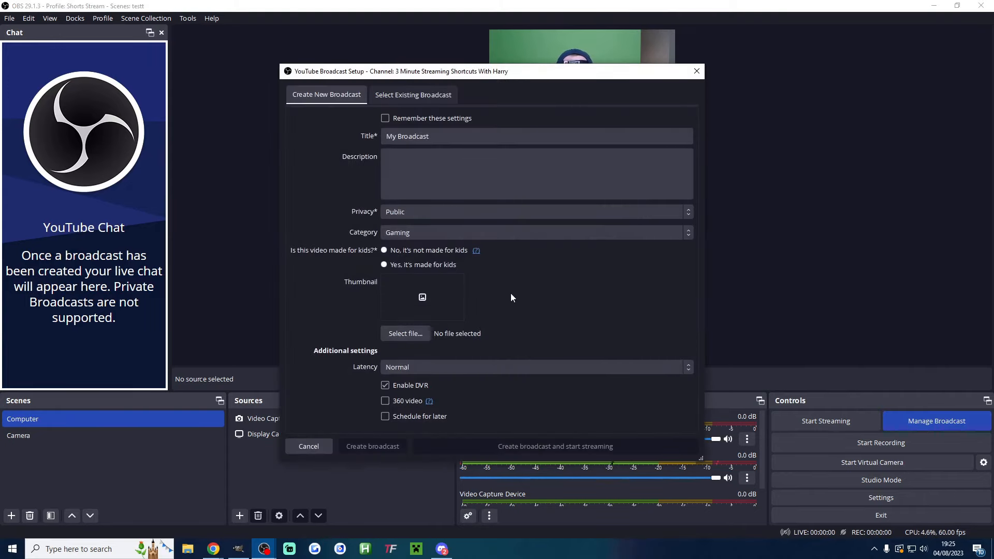